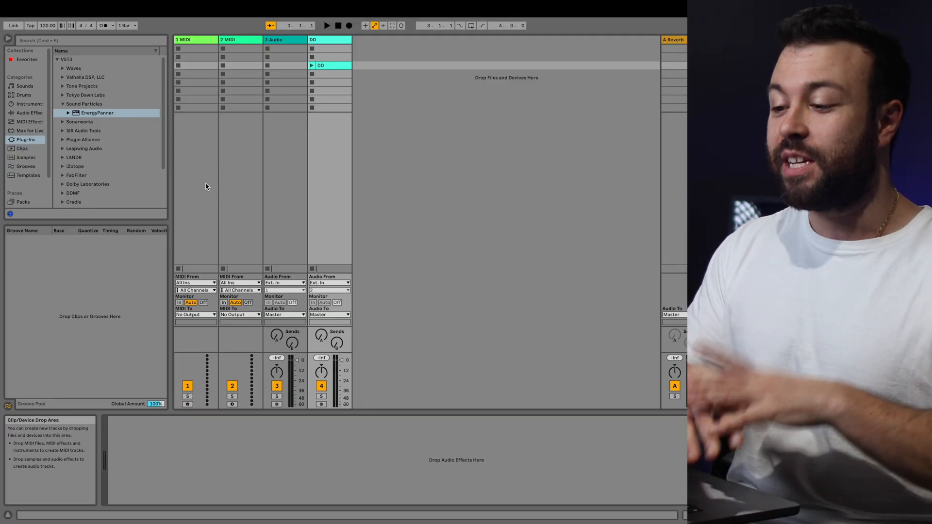
View the Manage Project overview with project location, contents and external files
left_click(61, 8)
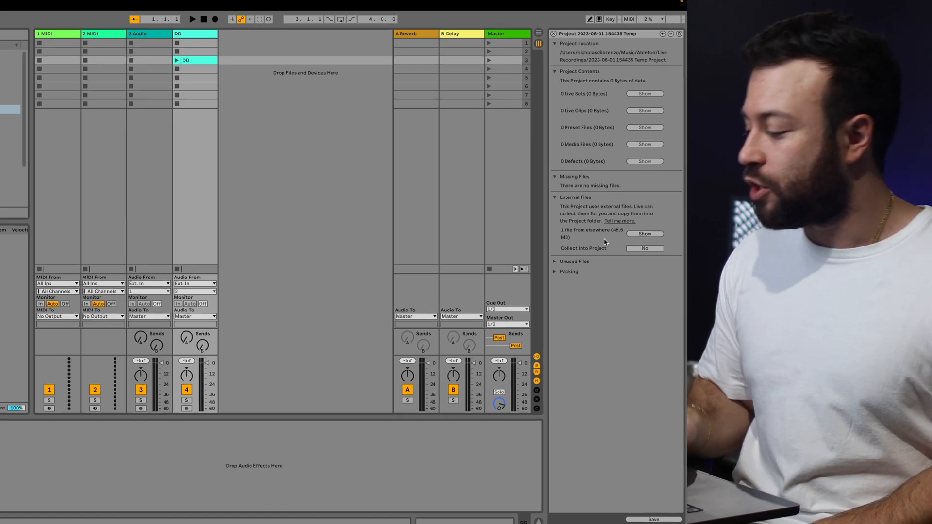
left_click(644, 249)
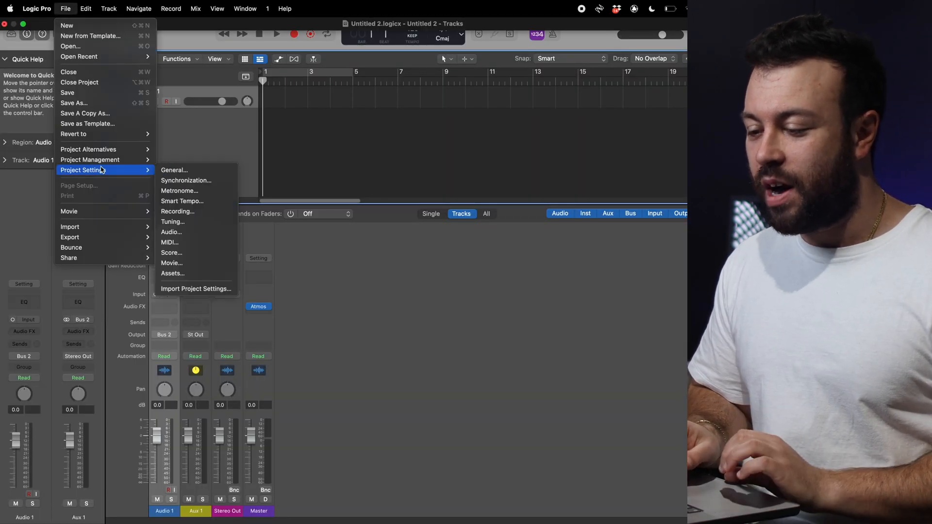
mouse_move(172, 274)
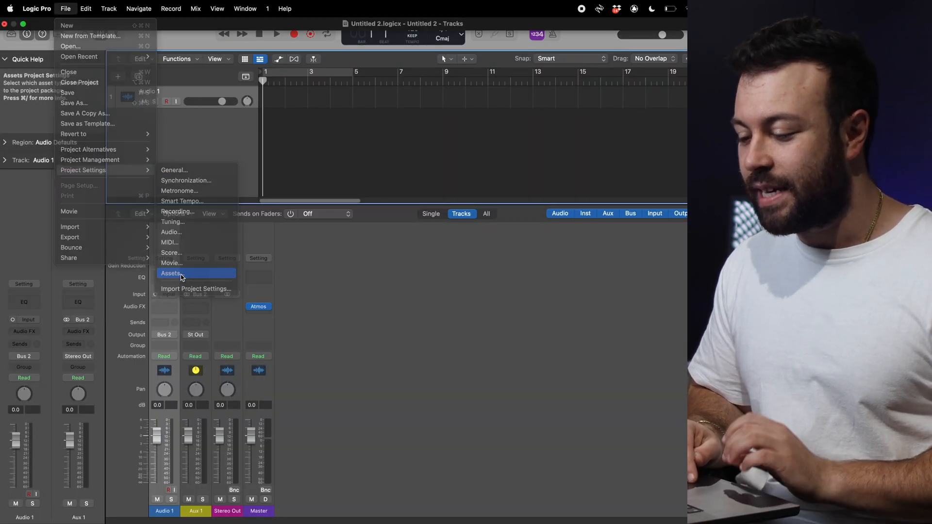
Choose Assets from Logic Pro's Project Settings
left_click(170, 274)
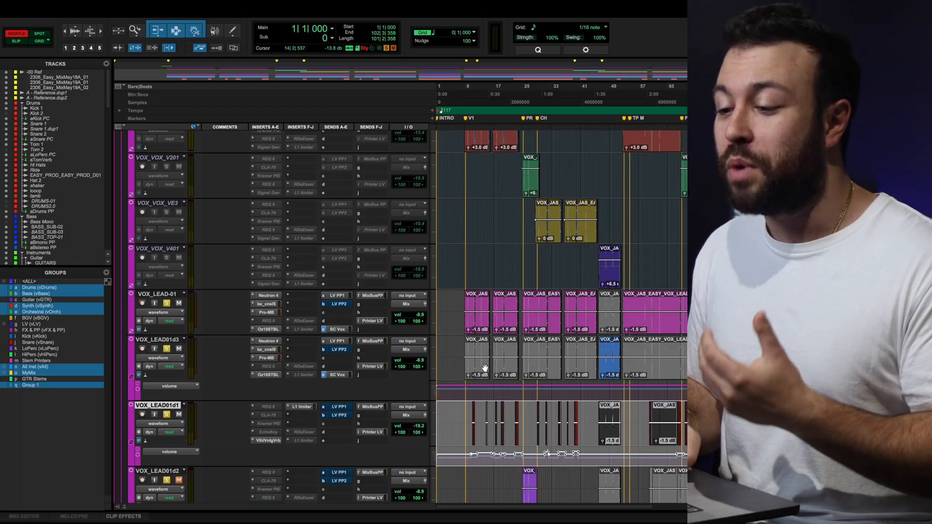
Show the Processing page of Pro Tools Preferences with default time-stretch and Elastic Audio plug-ins
left_click(66, 7)
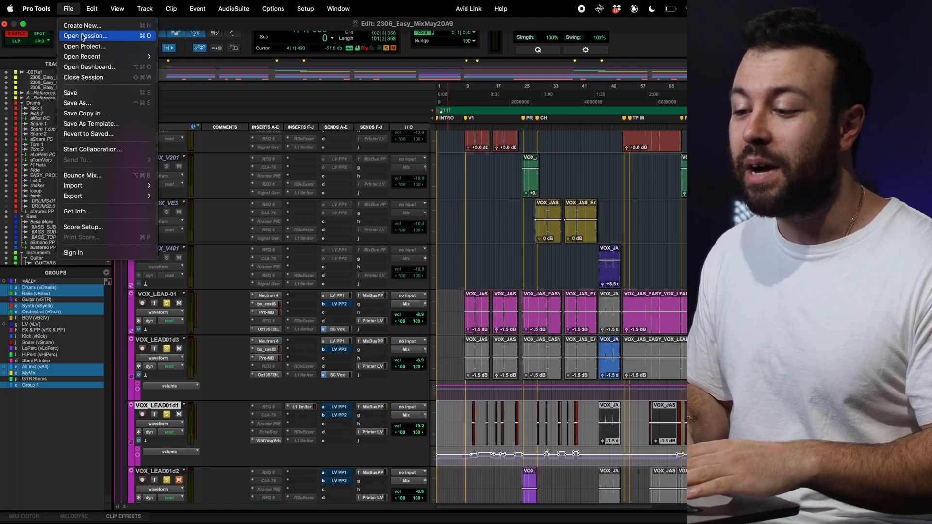
left_click(90, 25)
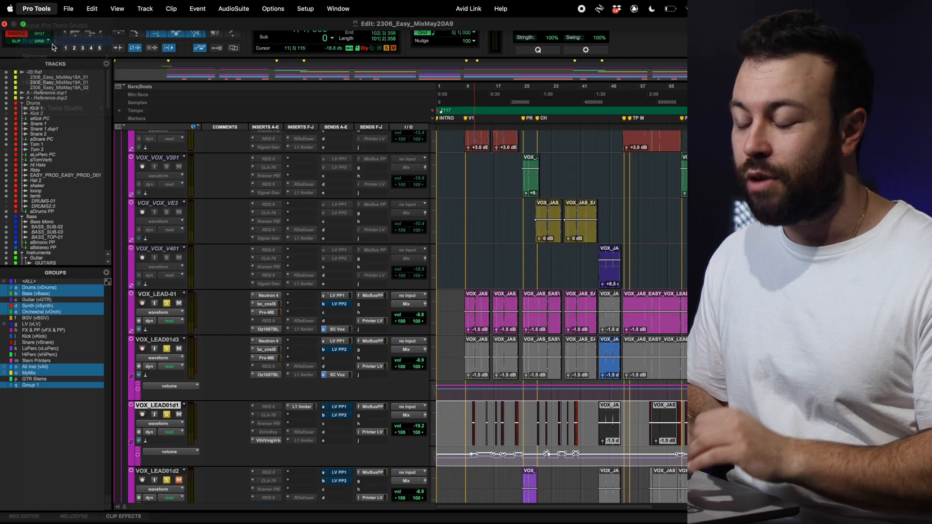
left_click(305, 8)
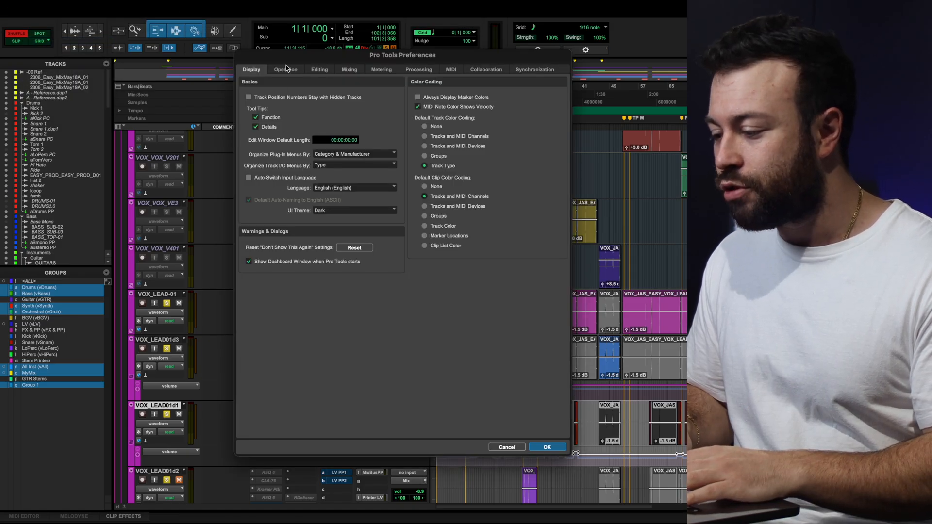
left_click(418, 70)
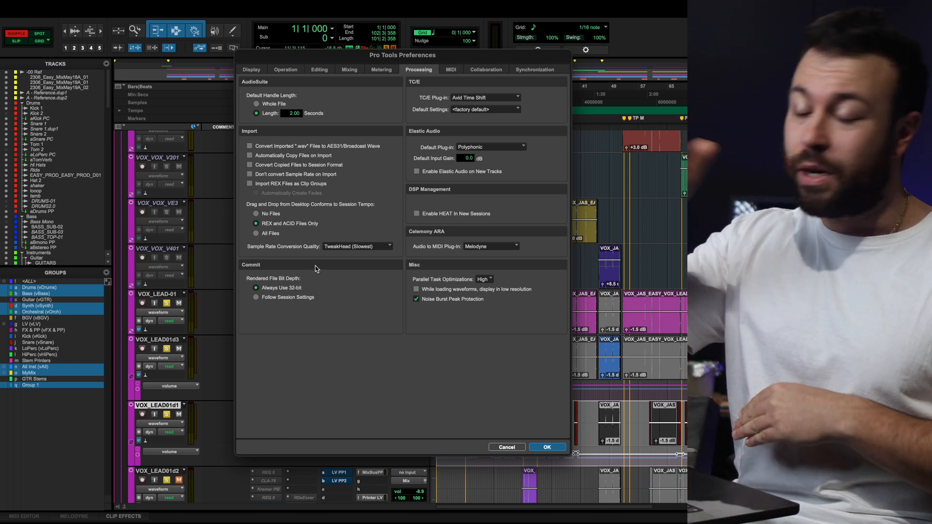
mouse_move(297, 287)
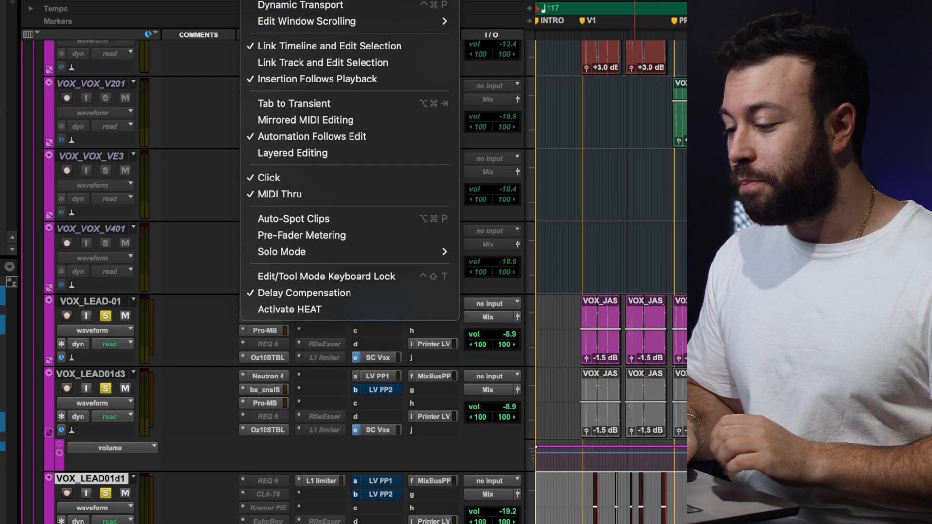
mouse_move(285, 299)
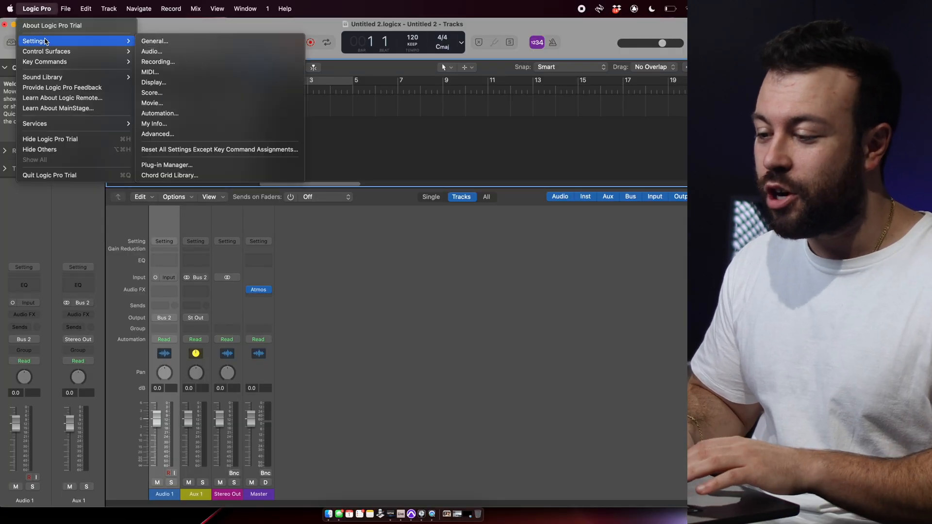
Set Plug-in Latency Compensation to All in Logic Pro's general audio settings
left_click(151, 51)
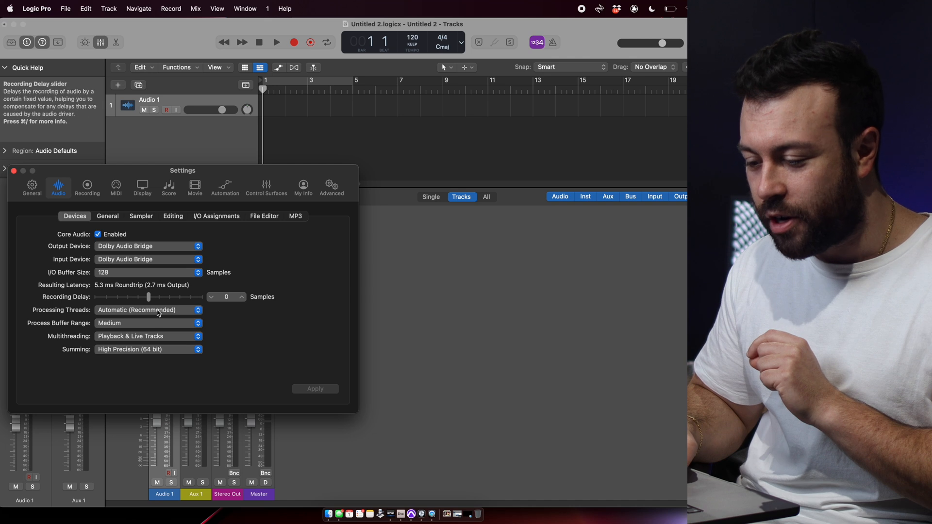
left_click(108, 216)
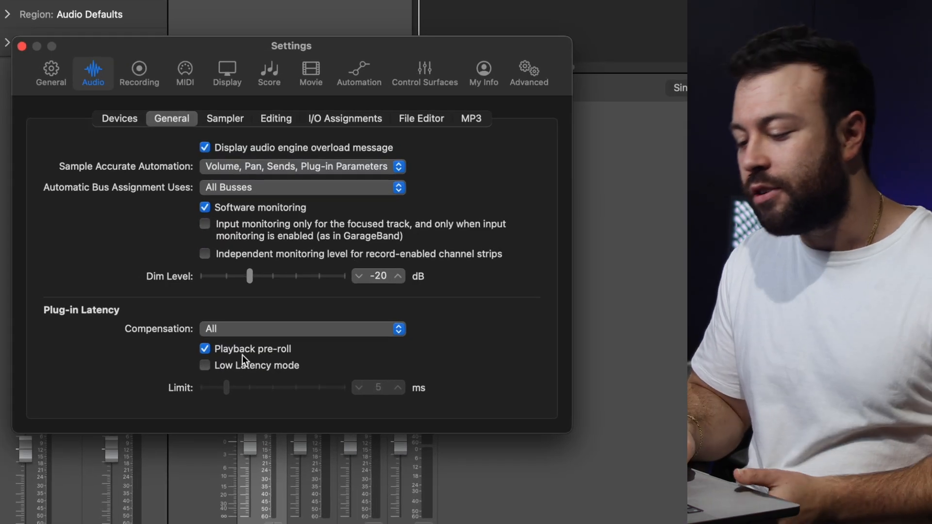
left_click(302, 329)
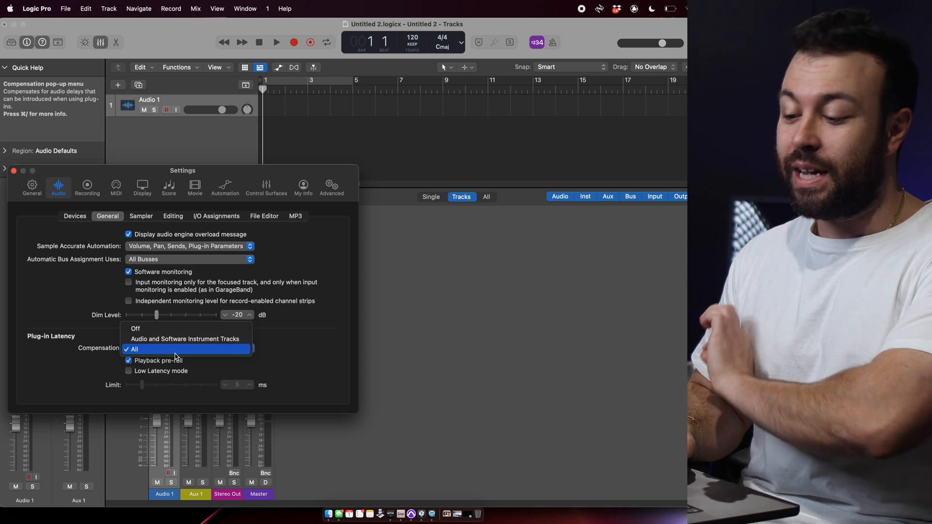
left_click(148, 349)
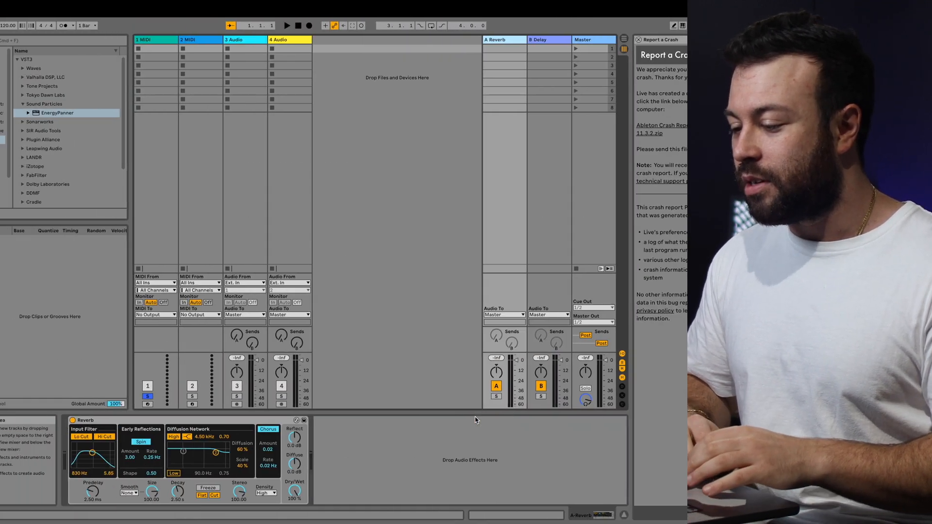
Show Live's Preferences on the Record Warp Launch page
left_click(38, 9)
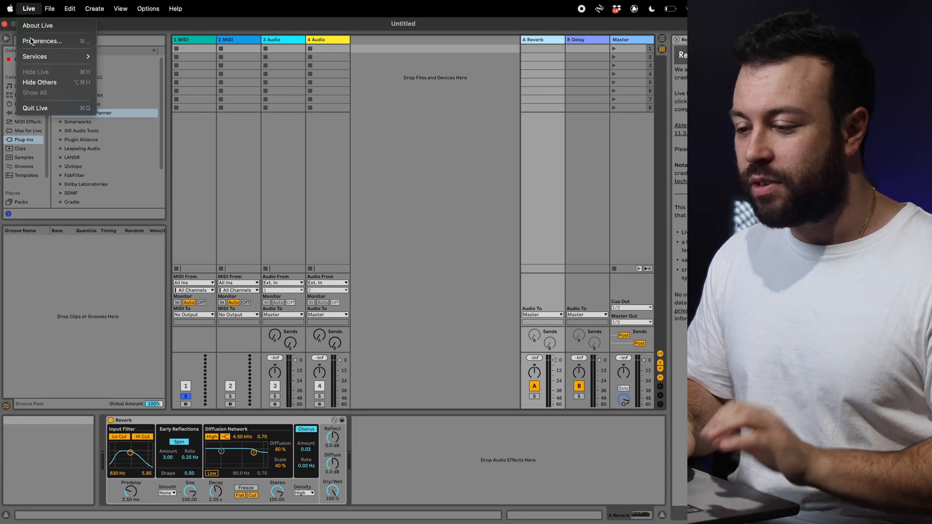
left_click(43, 41)
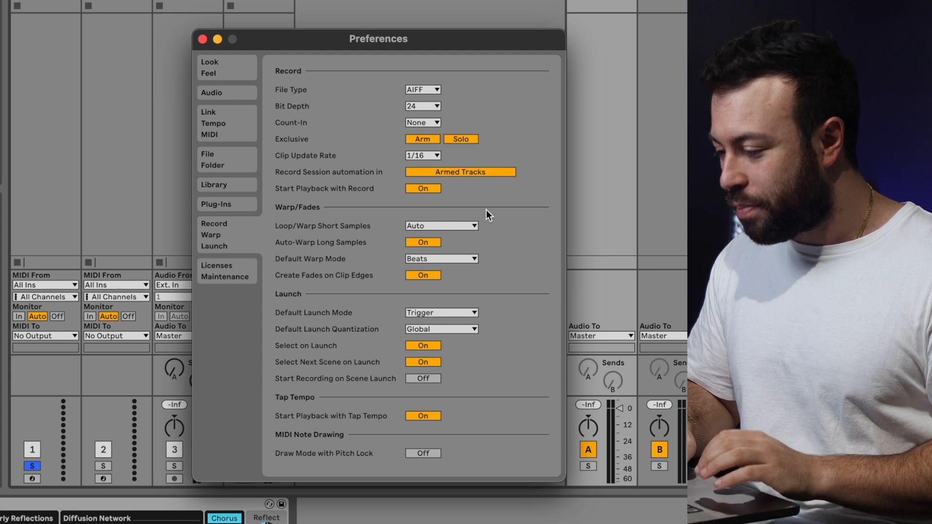
mouse_move(433, 287)
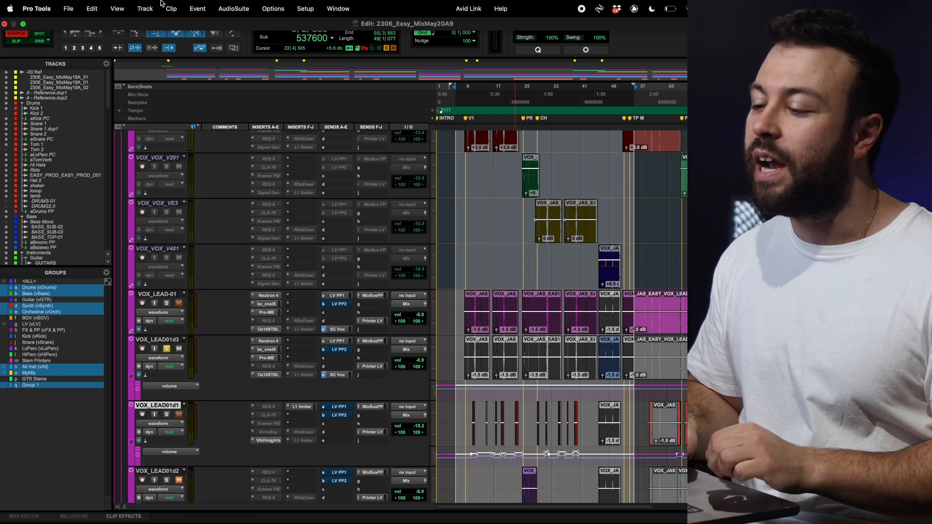
Review the Pro Tools Options menu with Delay Compensation and Pre-Fader Metering
left_click(271, 7)
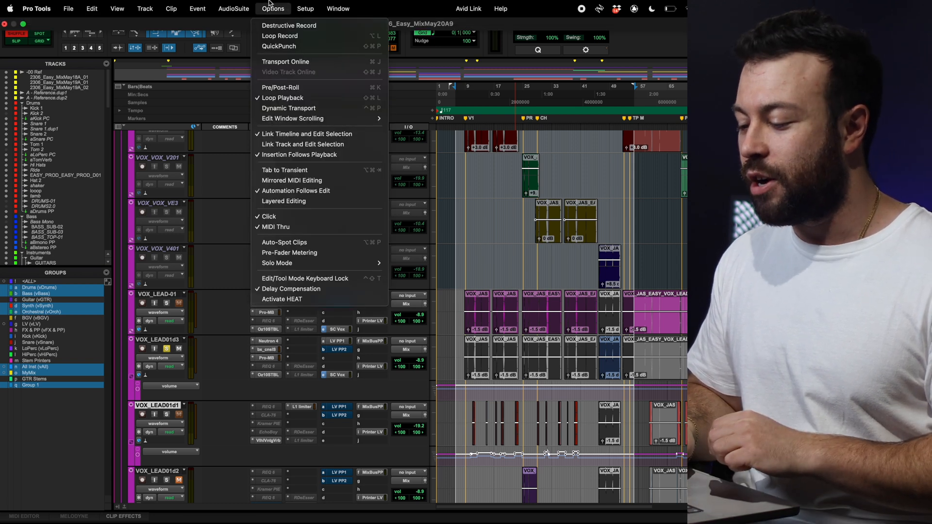
left_click(277, 262)
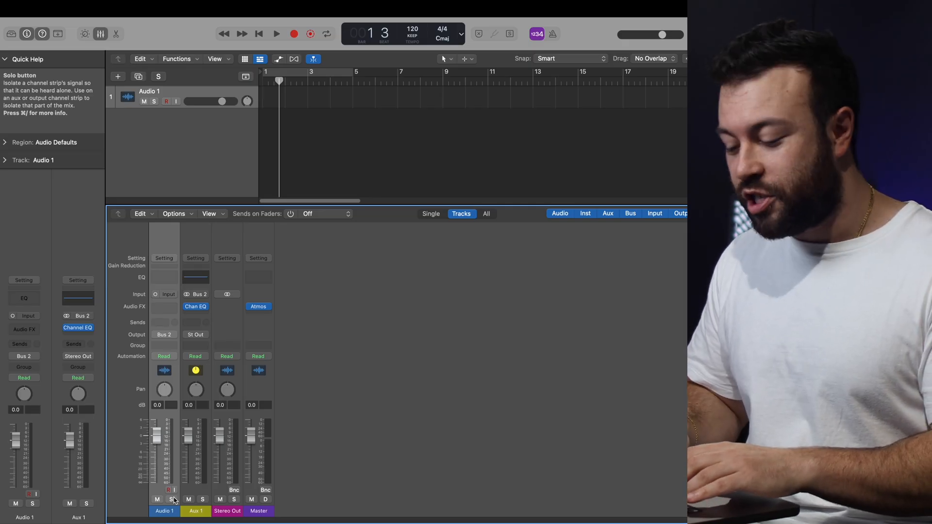
left_click(171, 500)
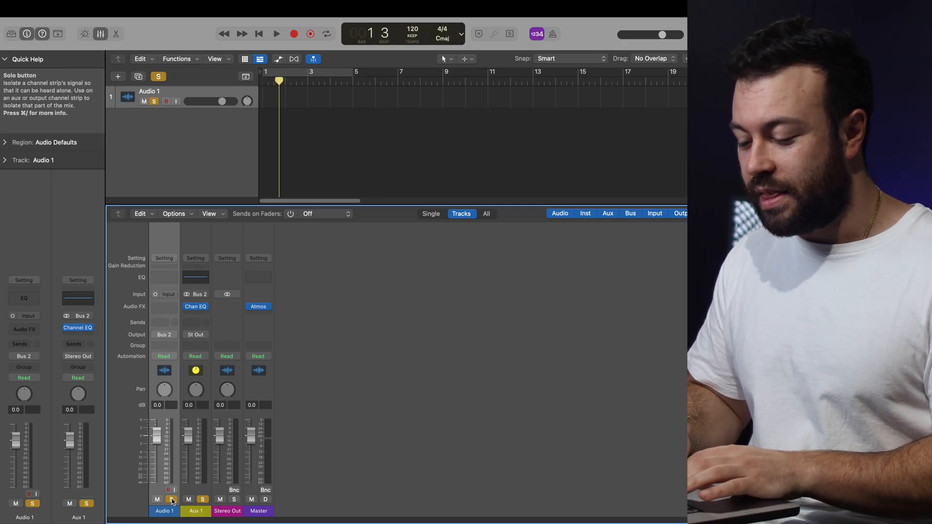
left_click(172, 500)
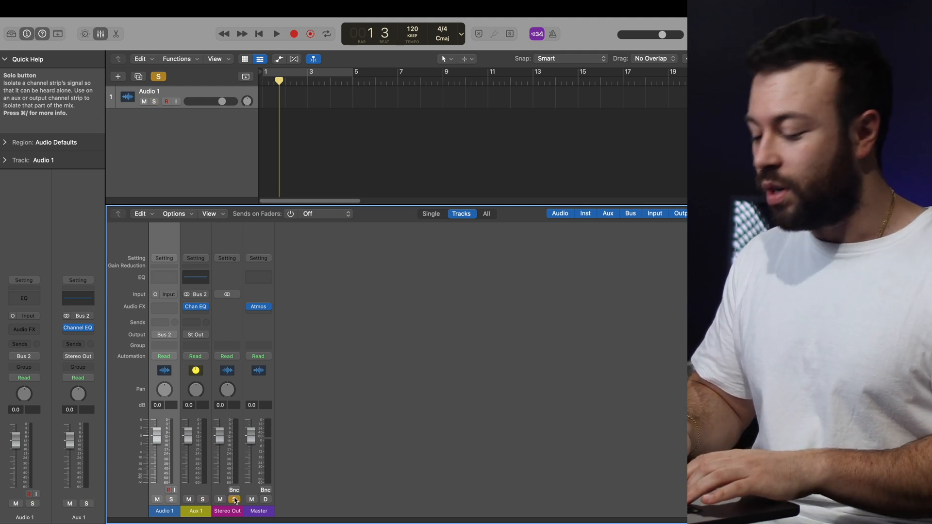
left_click(198, 499)
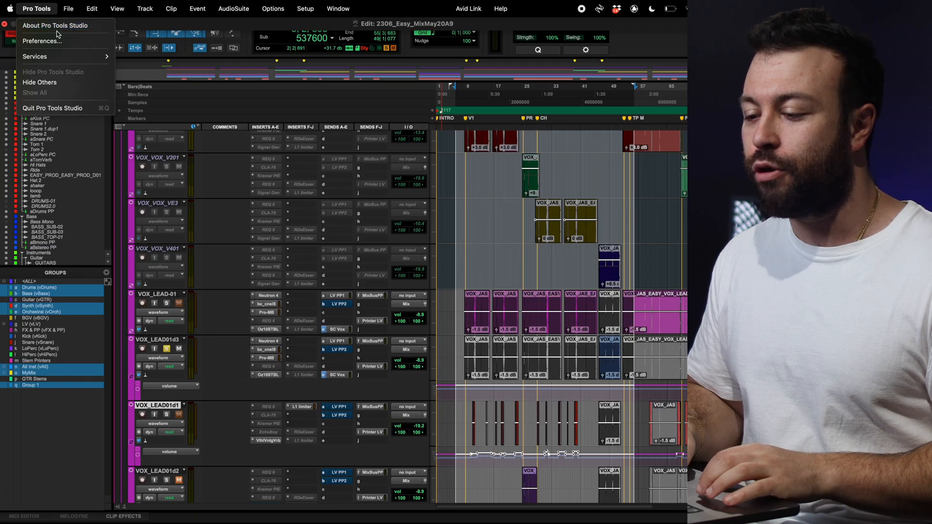
Show the Mixing page of Pro Tools Preferences
left_click(43, 40)
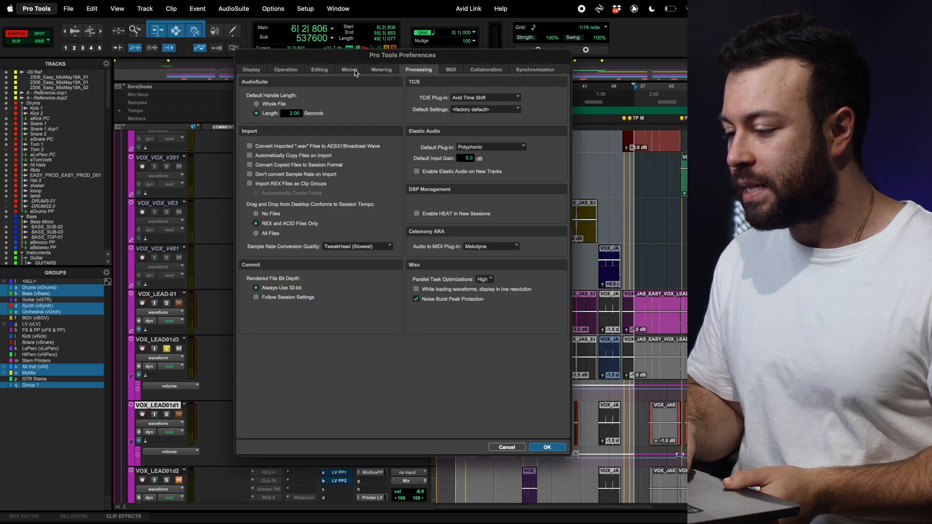
left_click(347, 69)
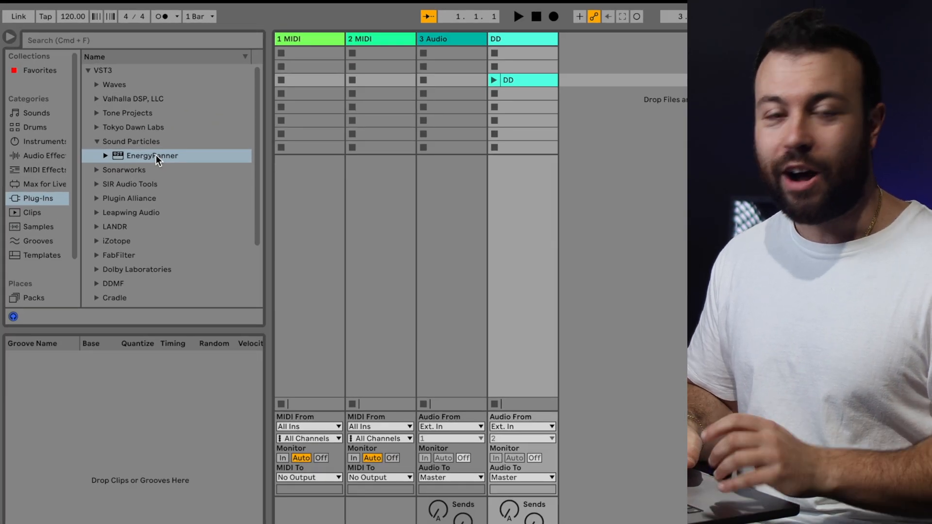
Tag EnergyPanner as a Favorite in Live's Plug-Ins browser
right_click(155, 155)
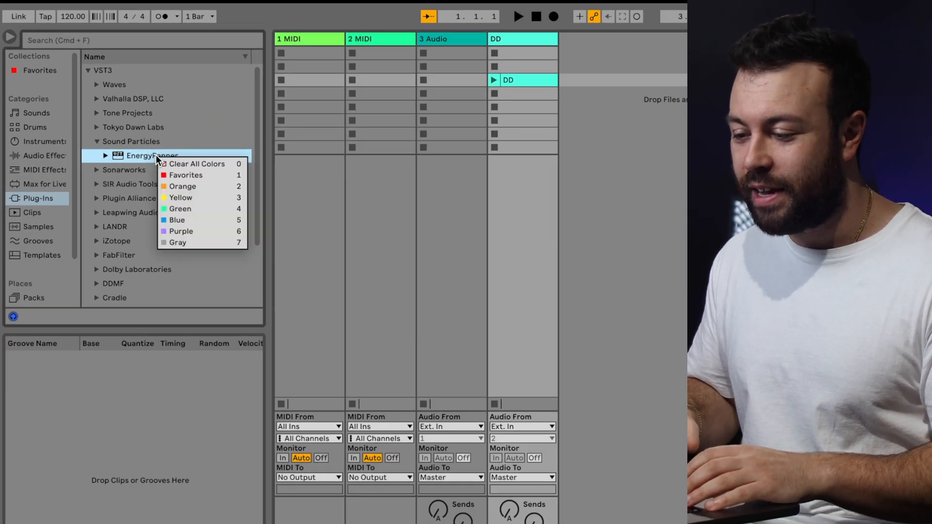
left_click(186, 175)
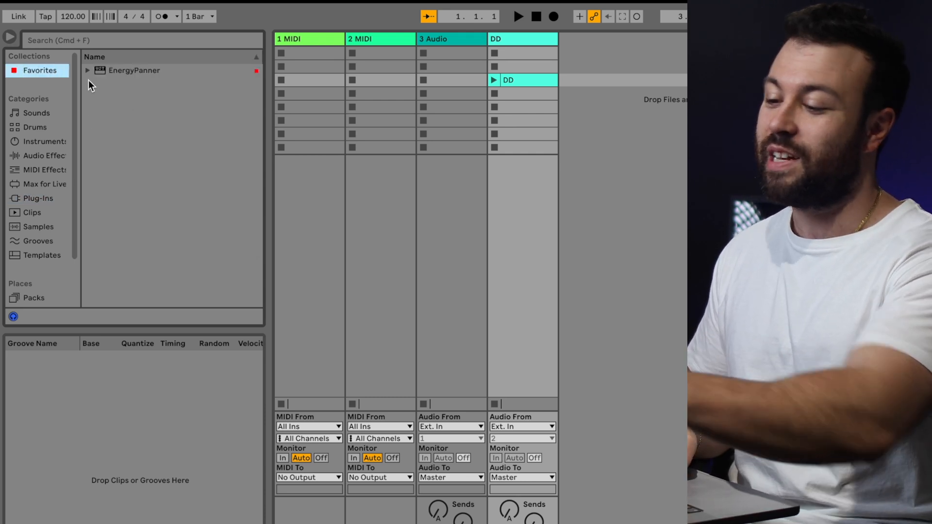
mouse_move(93, 95)
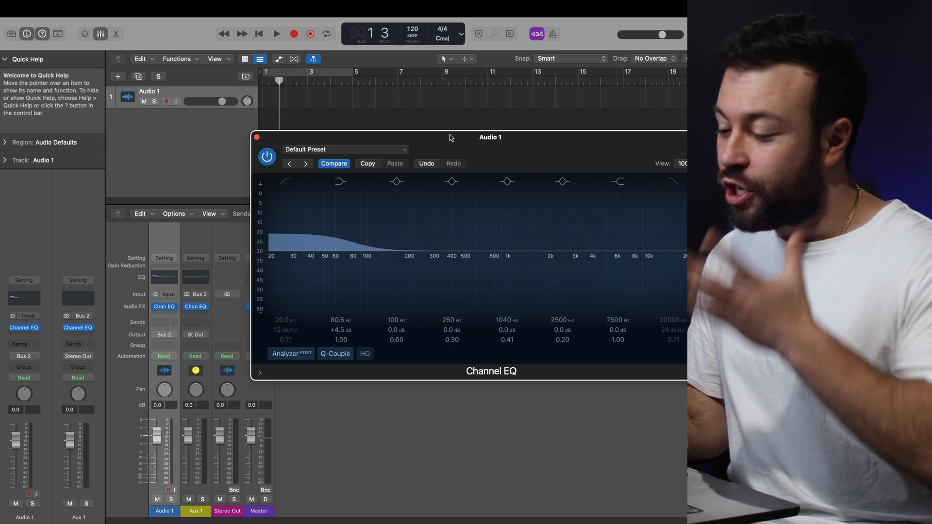
Open the Channel EQ preset menu to save the current settings as default
left_click(346, 150)
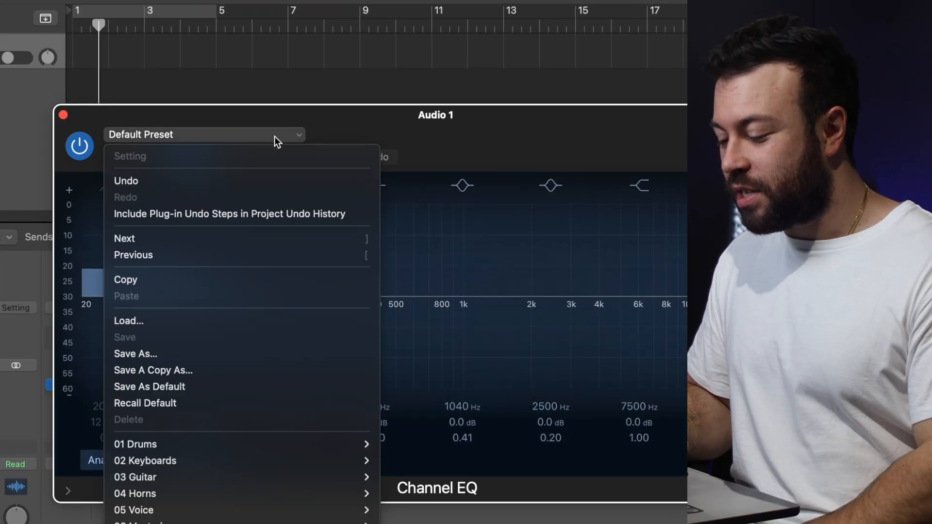
mouse_move(186, 393)
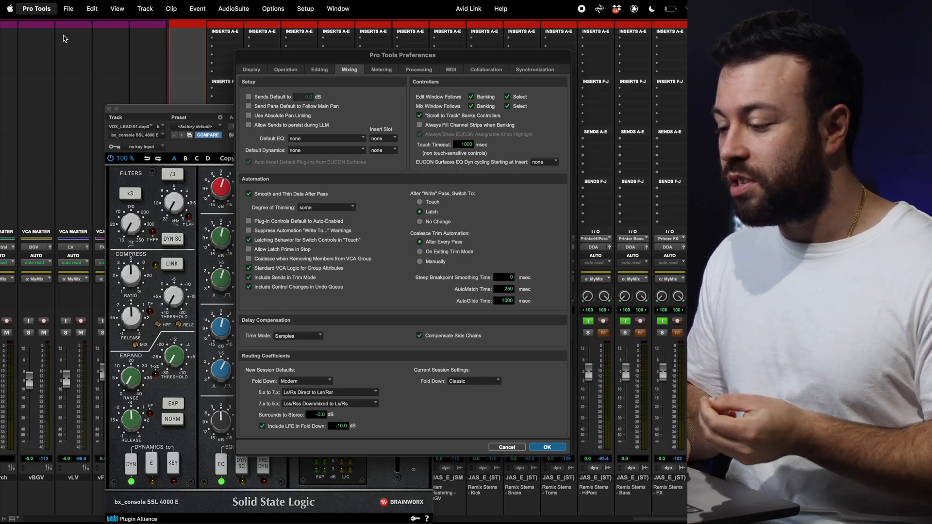
Review the Default EQ and Default Dynamics plug-in choices in Mixing preferences
left_click(285, 70)
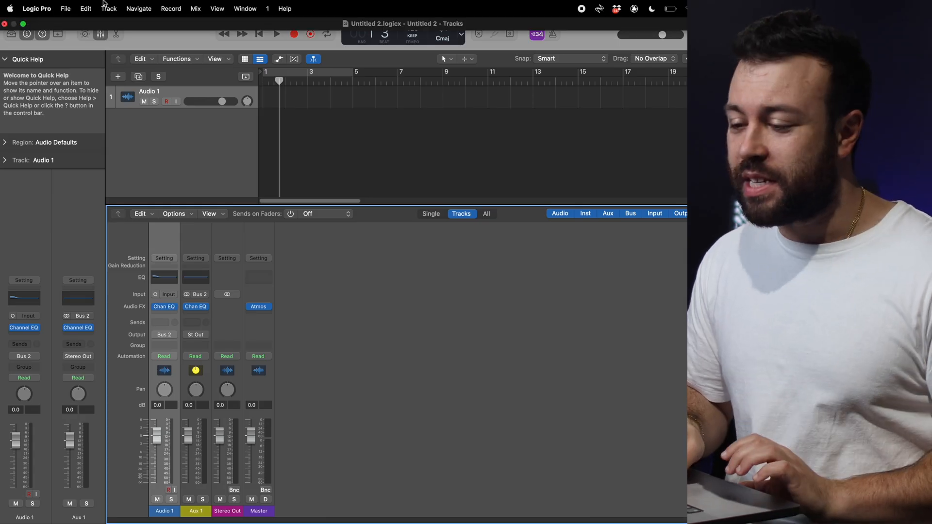
Show Logic Pro's General settings, Project Handling page with the Auto Backup option
left_click(37, 8)
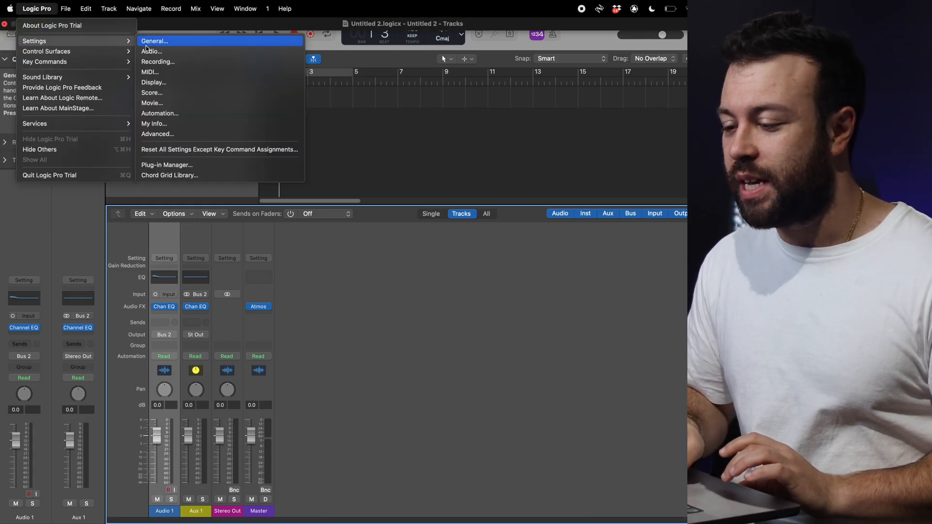
left_click(163, 41)
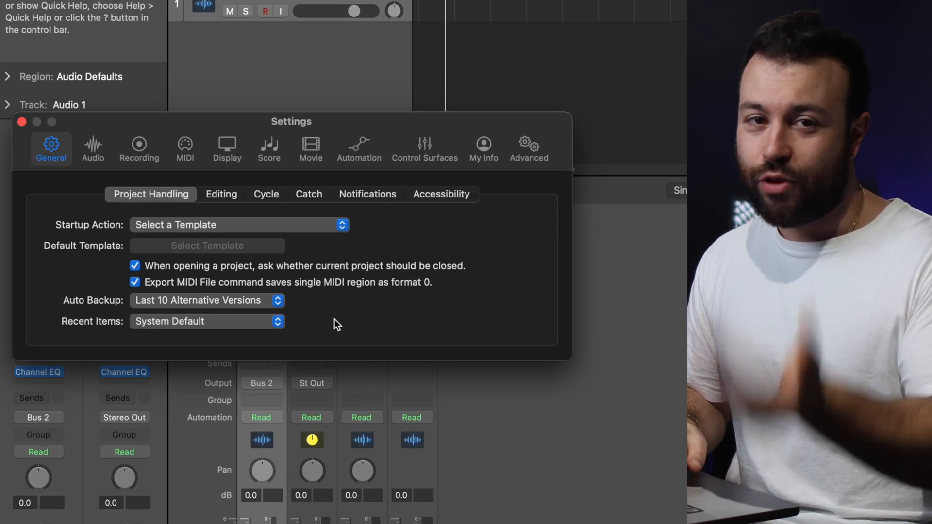
left_click(207, 301)
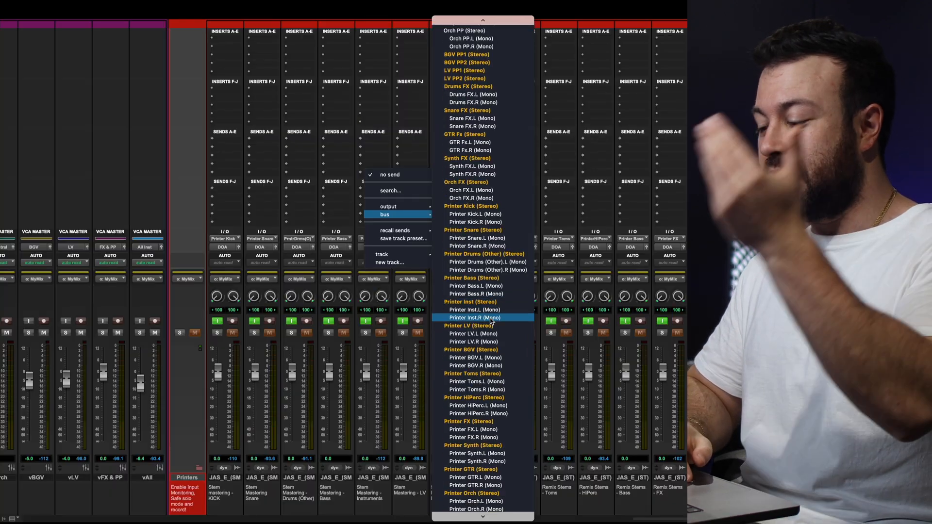
scroll("down", 3)
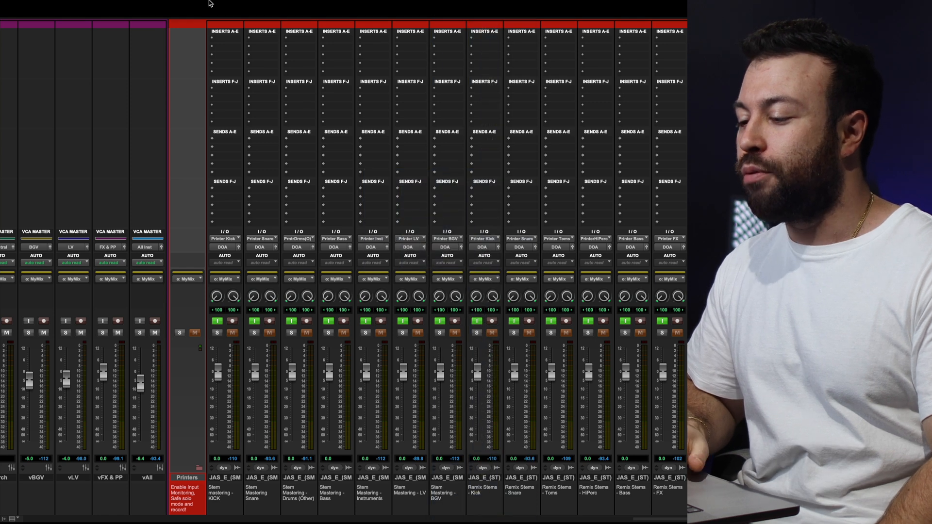
Show the I/O Setup Bus page and scroll through the printer and mix buses
left_click(305, 8)
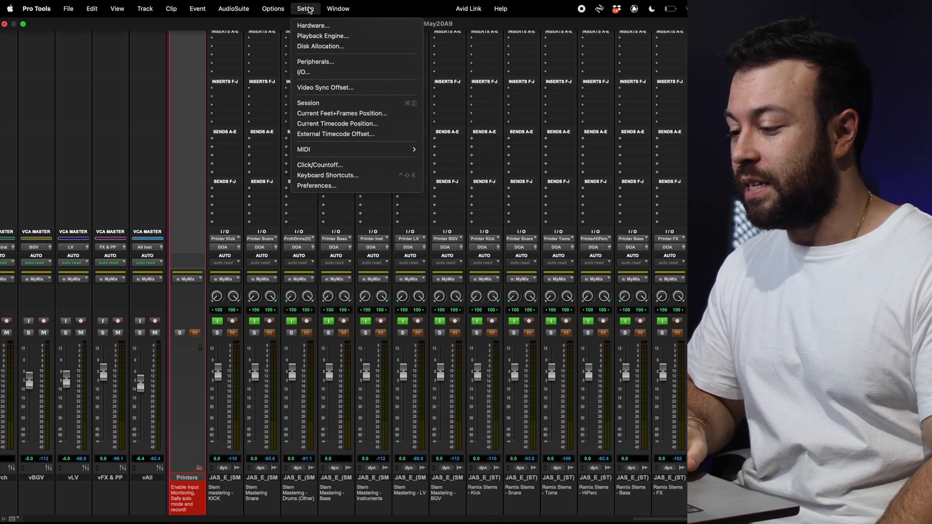
left_click(302, 72)
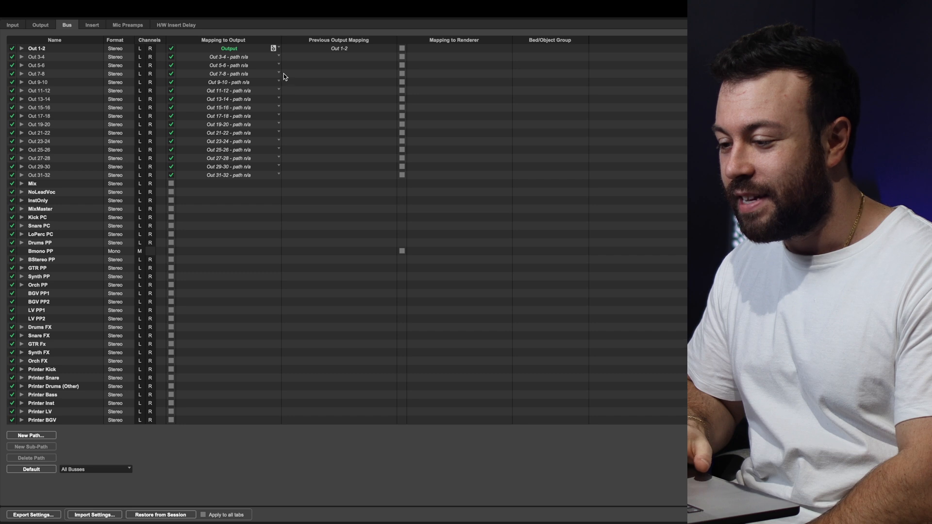
scroll("down", 3)
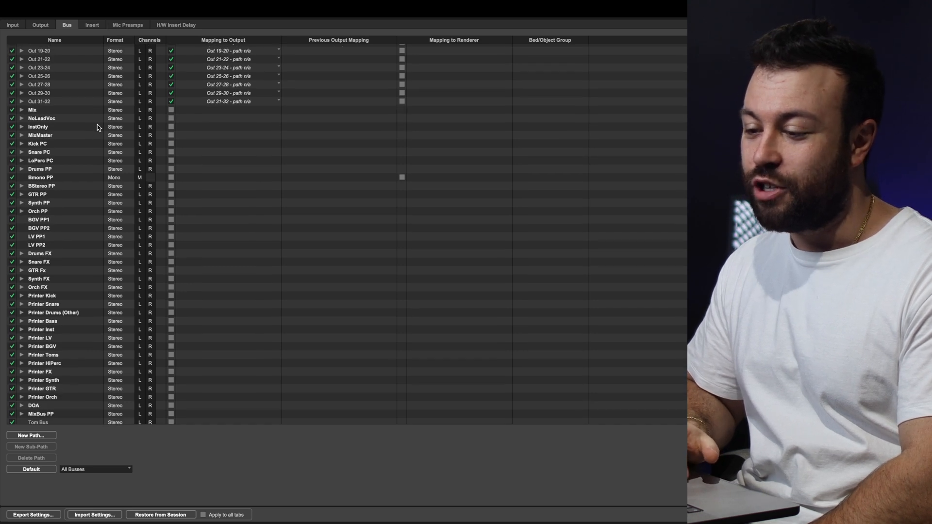
scroll("down", 3)
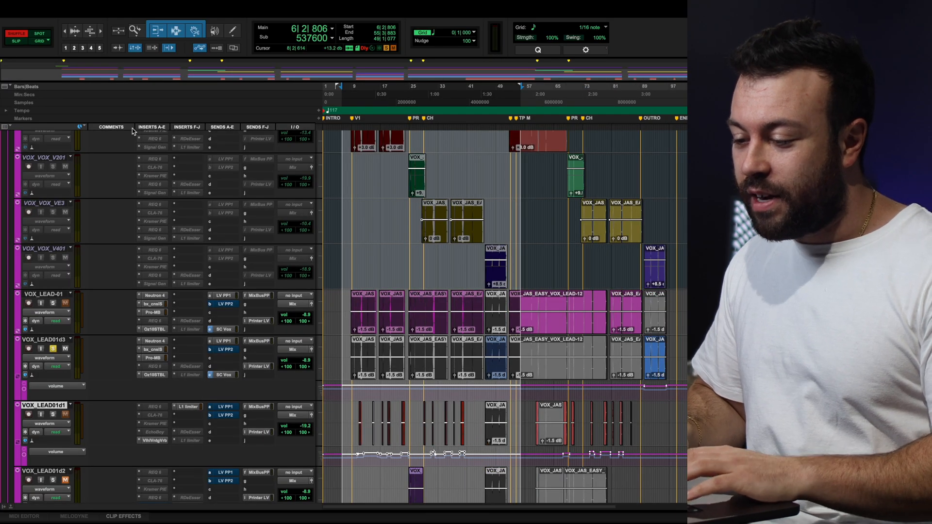
Hide the Comments, Sends F-J and I/O columns via the Edit Window View selector
left_click(110, 127)
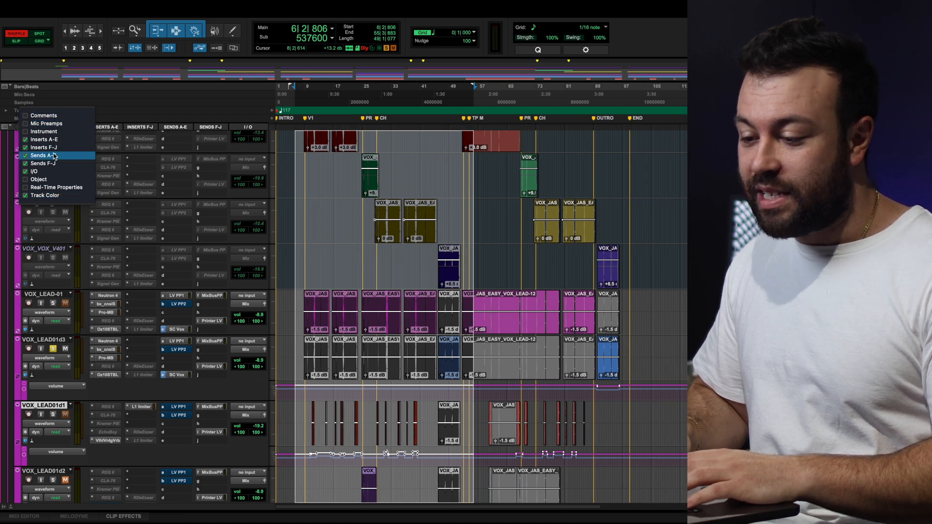
left_click(37, 154)
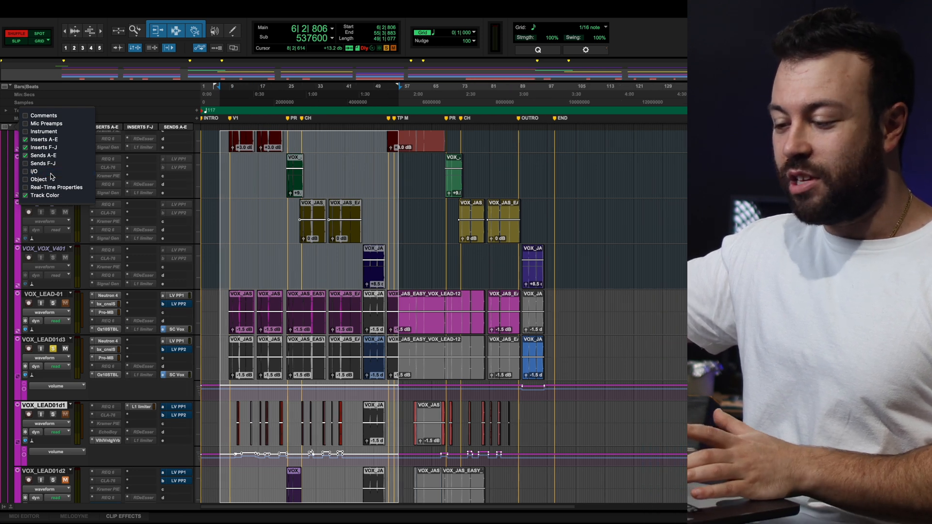
mouse_move(49, 163)
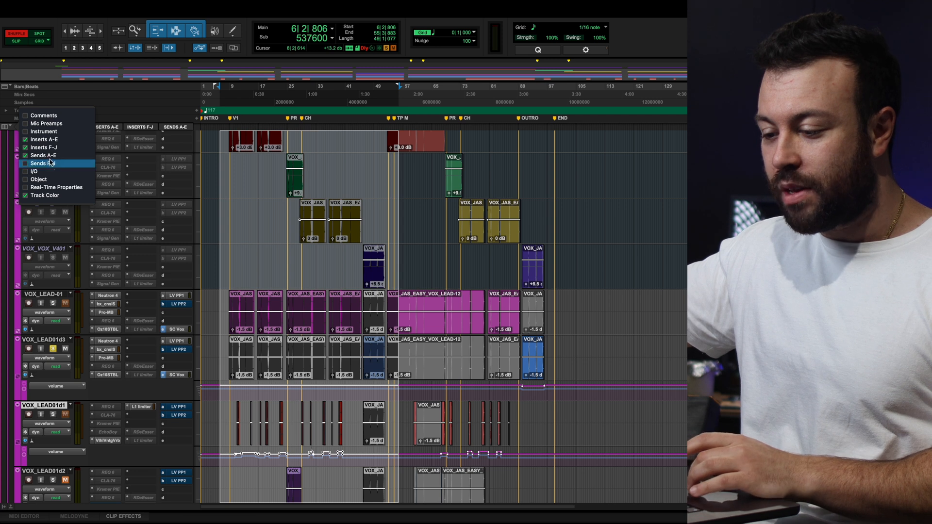